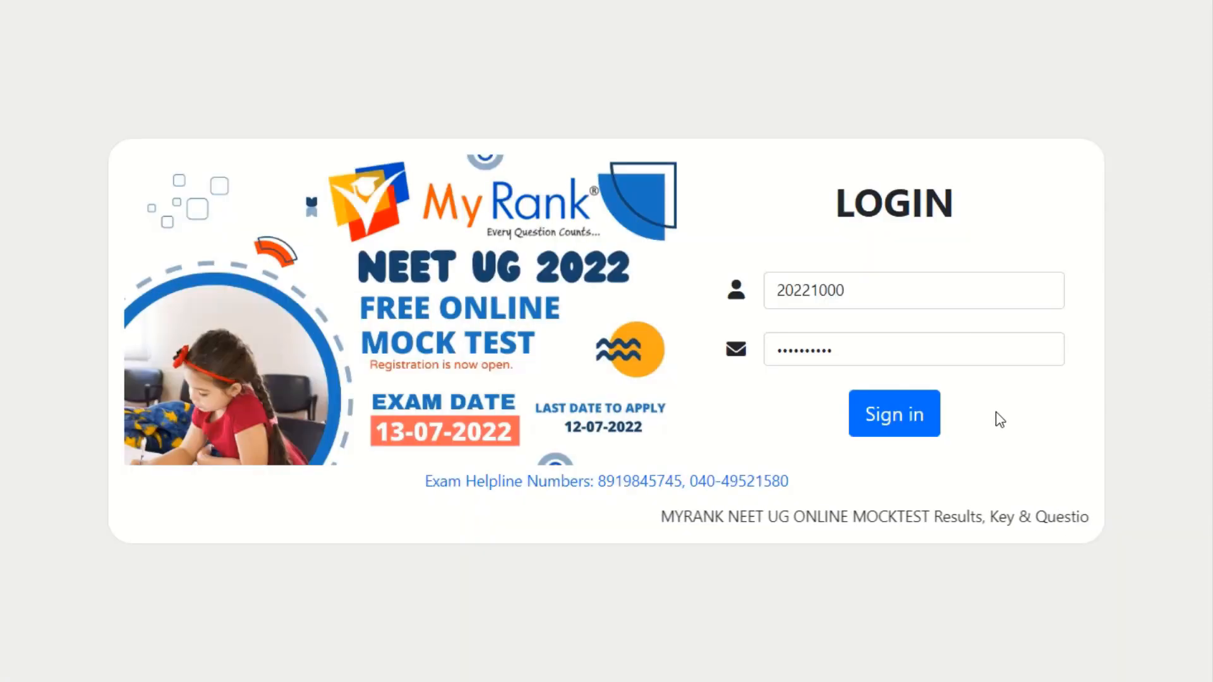
{"action": "mouse_move", "coordinate": [1015, 466]}
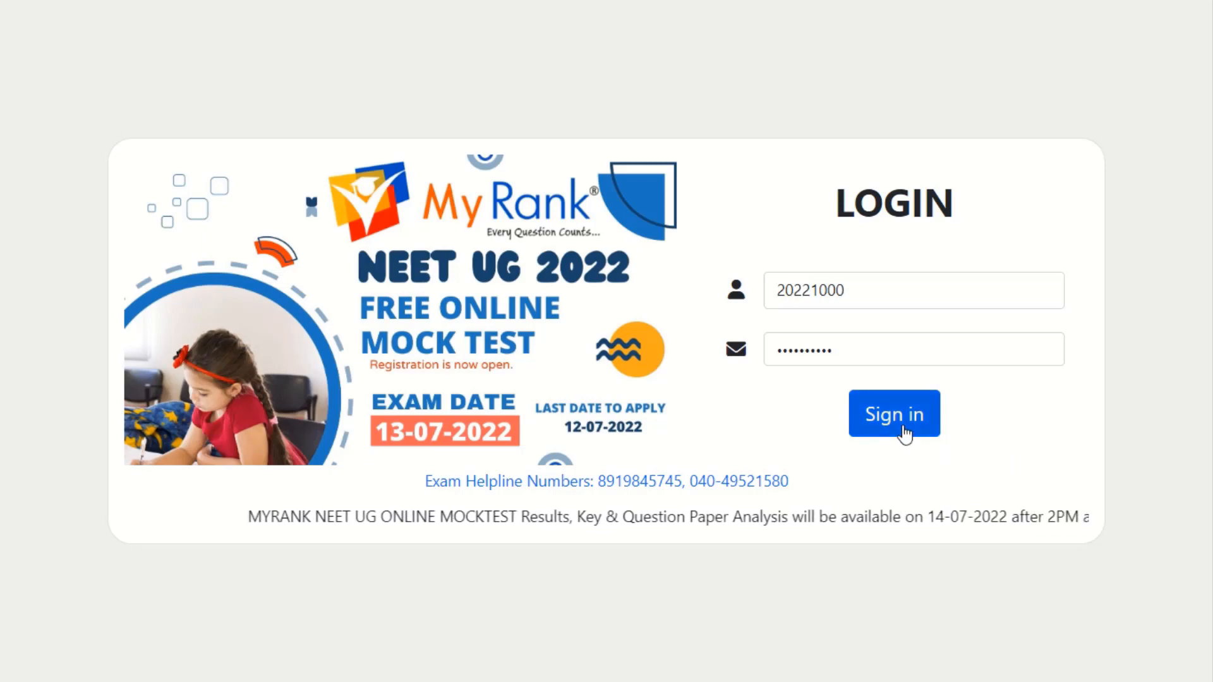
Sign in to the candidate account from the LOGIN form.
{"action": "left_click", "coordinate": [894, 413]}
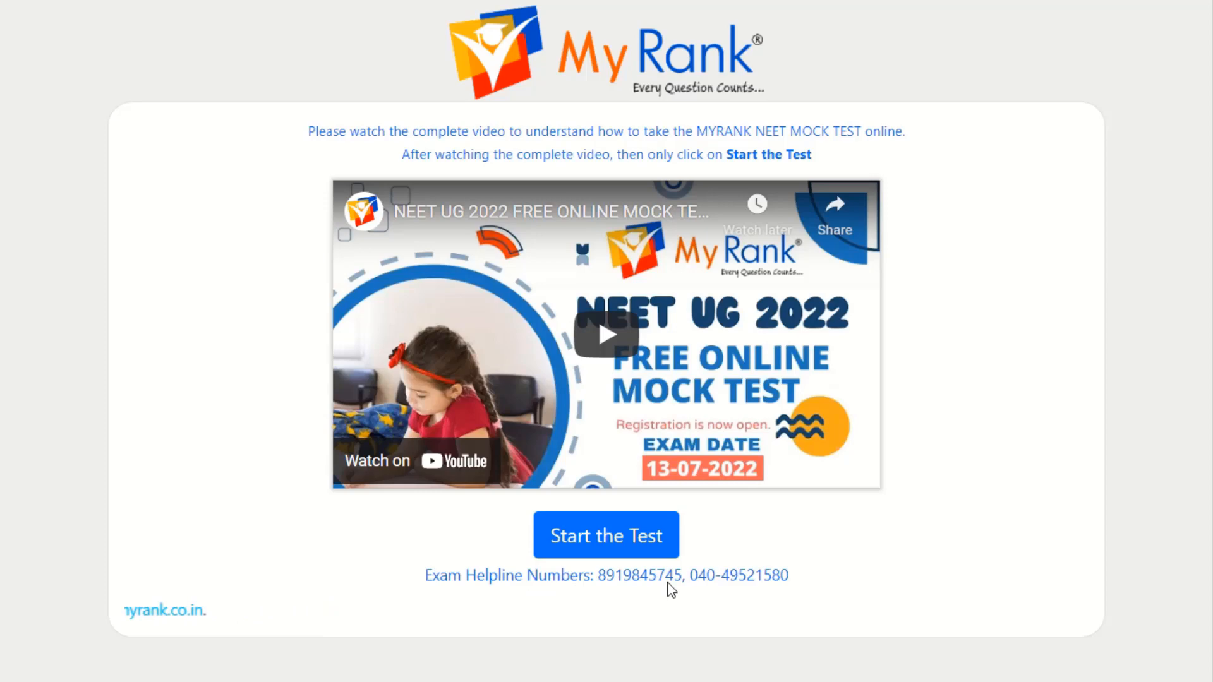
{"action": "mouse_move", "coordinate": [705, 603]}
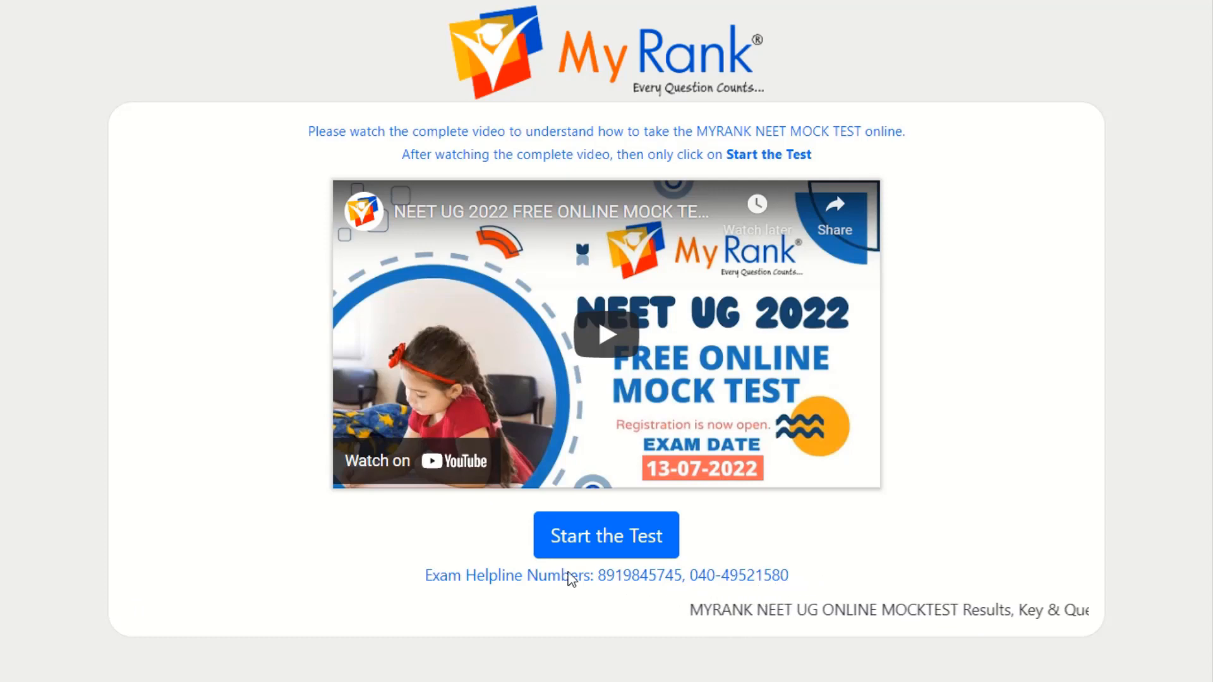
Start the test from the instructions page below the tutorial video.
{"action": "left_click", "coordinate": [606, 535]}
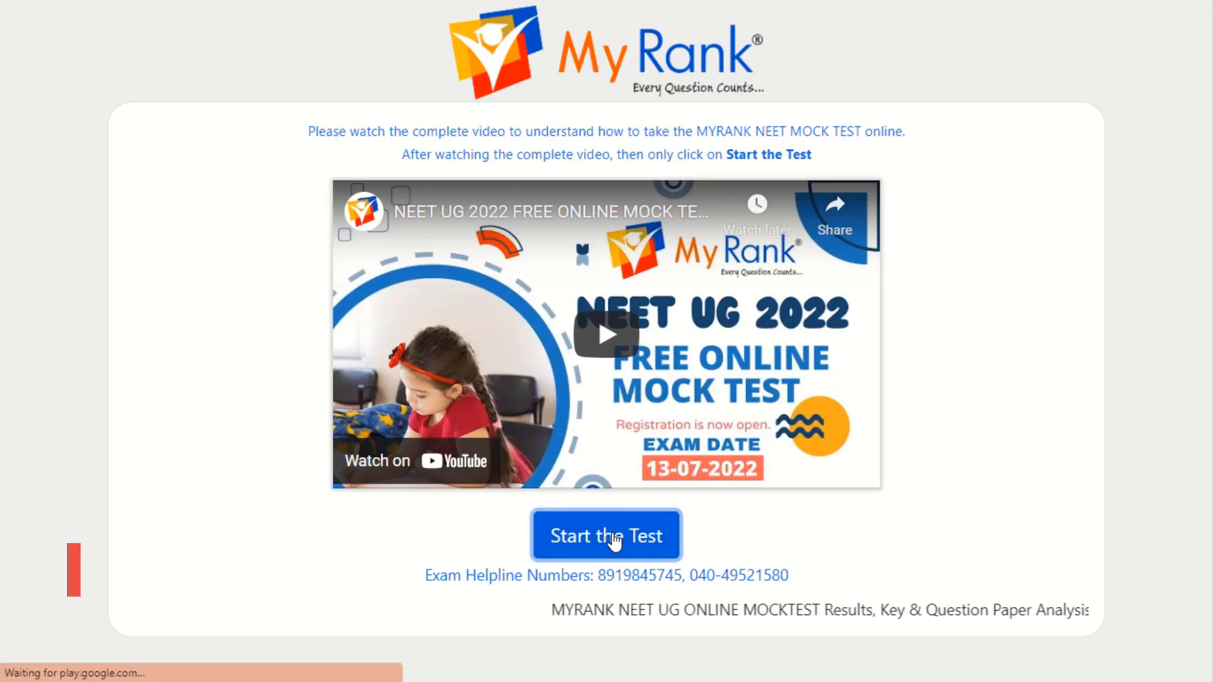
{"action": "left_click", "coordinate": [606, 535]}
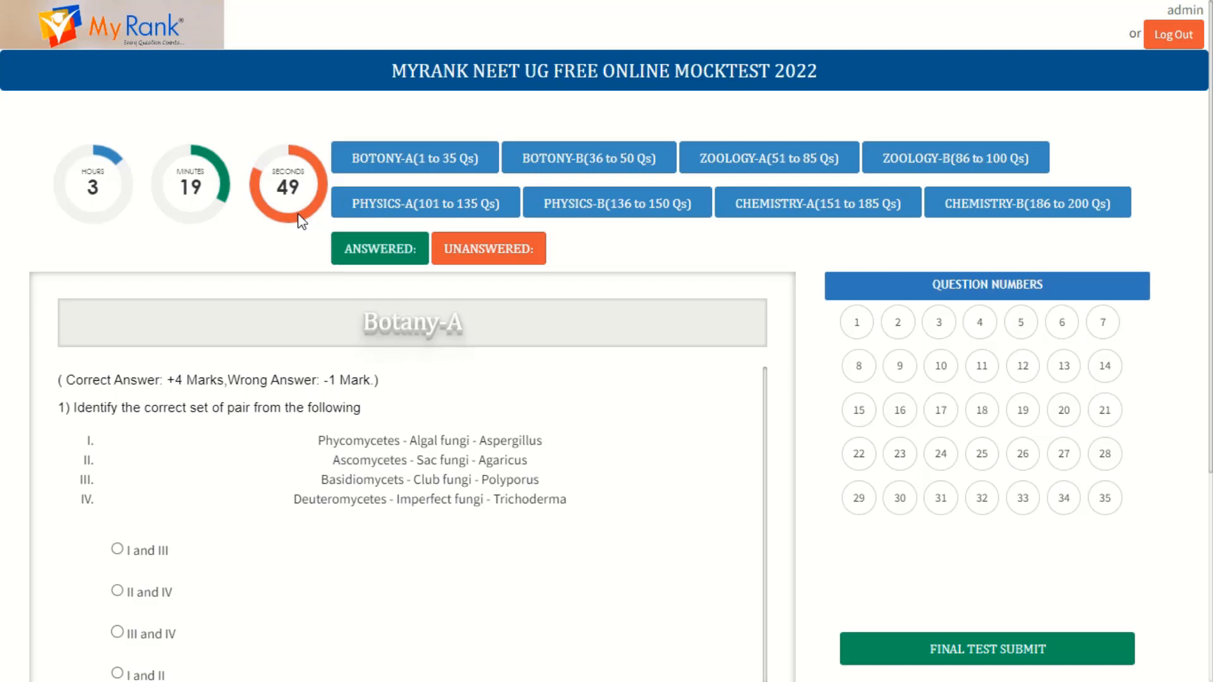
{"action": "mouse_move", "coordinate": [1104, 34]}
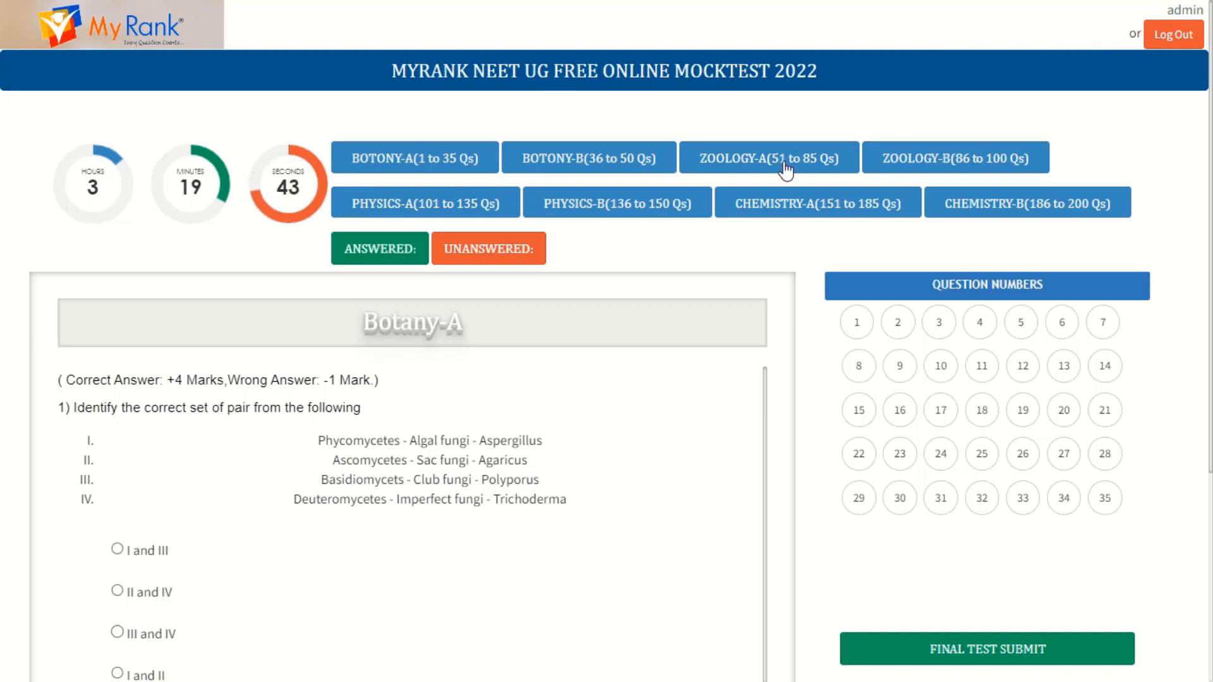
{"action": "mouse_move", "coordinate": [311, 323]}
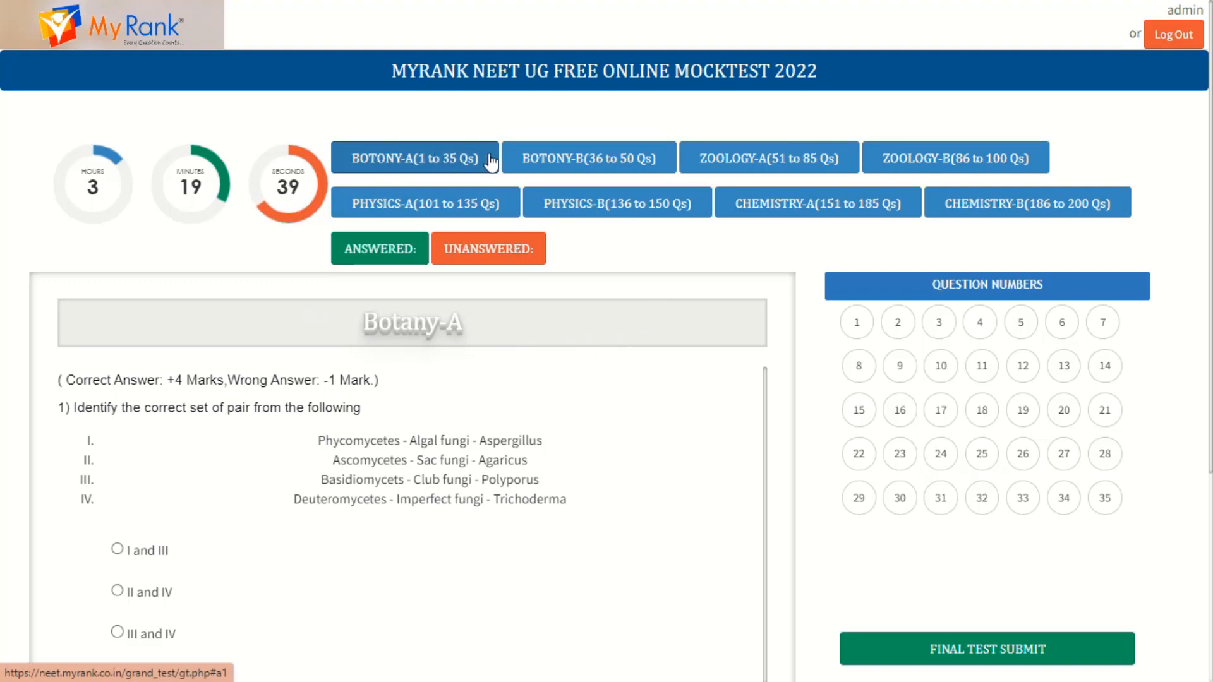
Browse the Zoology-A, Chemistry-A, Botany-B and Botany-A section question numbers.
{"action": "left_click", "coordinate": [768, 157]}
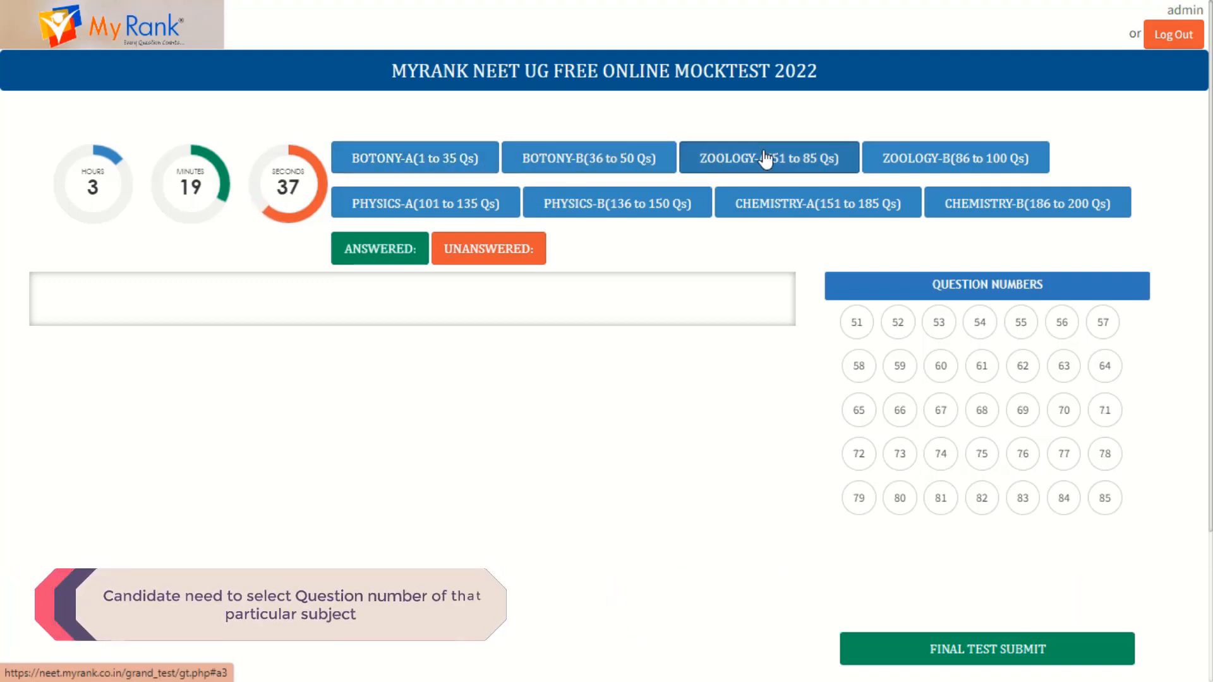
{"action": "left_click", "coordinate": [819, 202]}
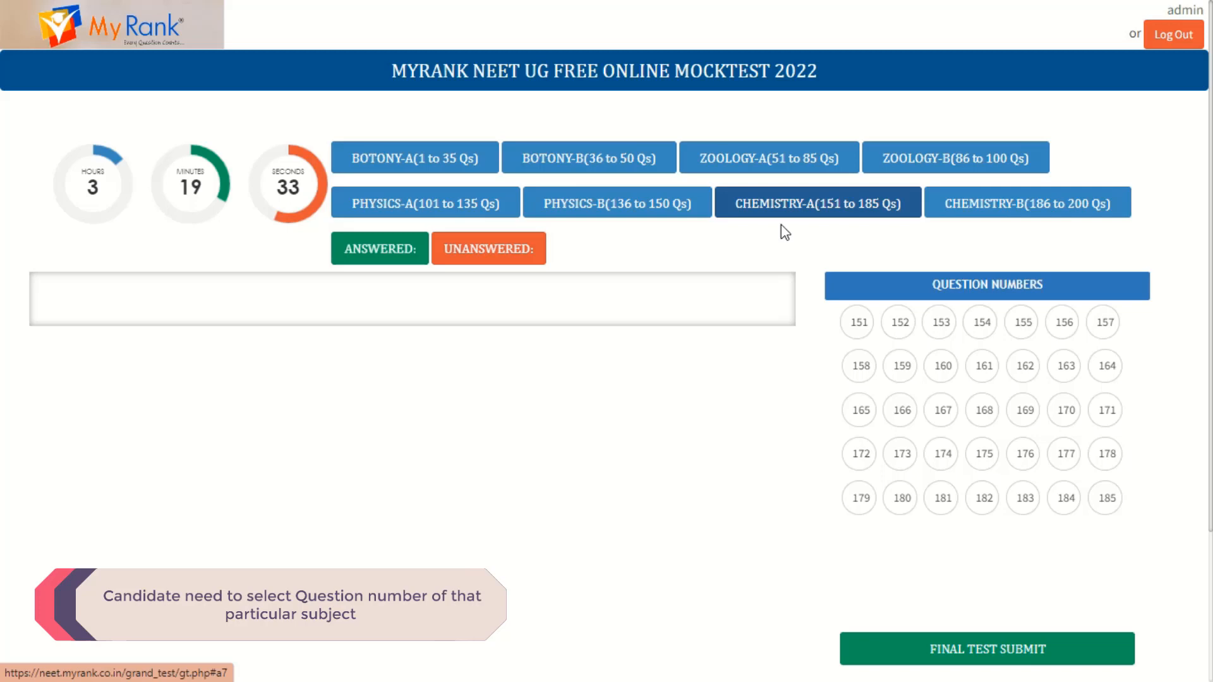
{"action": "mouse_move", "coordinate": [359, 210]}
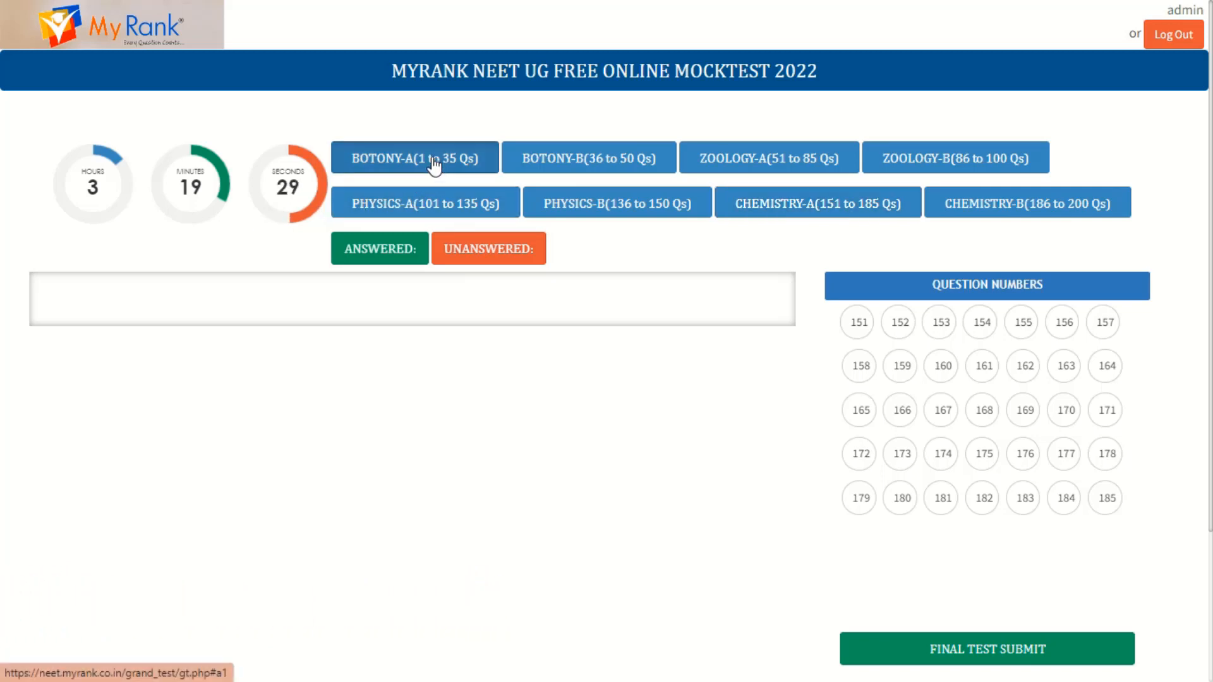
{"action": "left_click", "coordinate": [589, 157]}
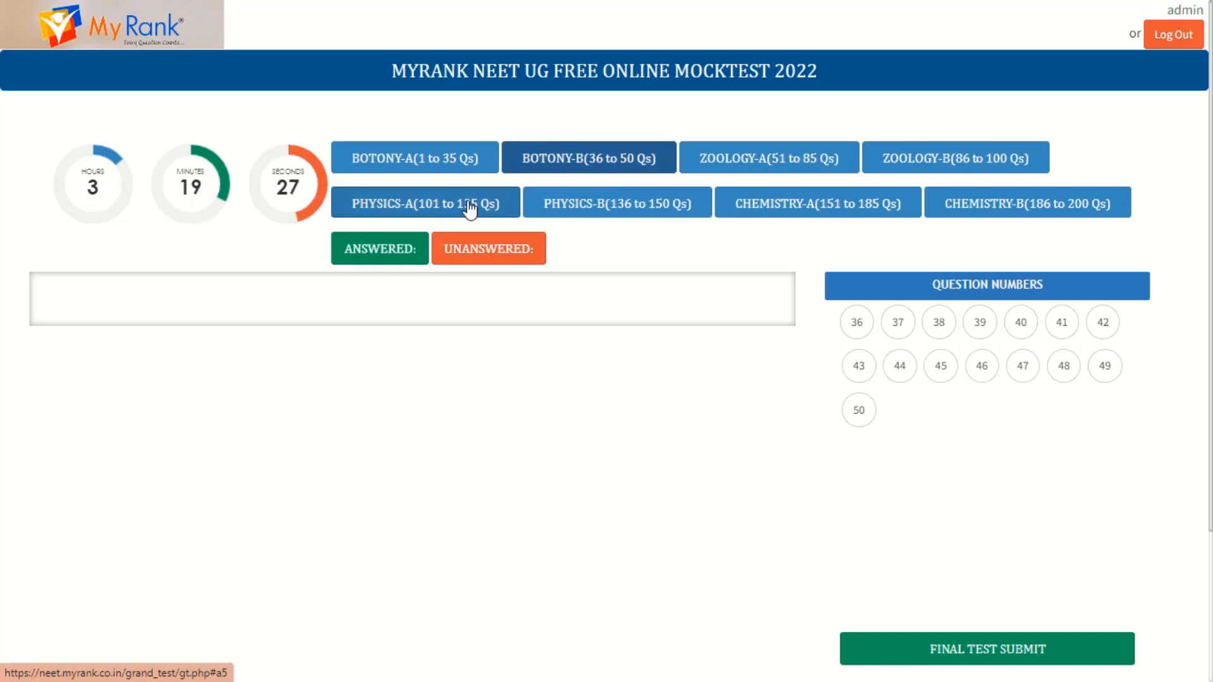
{"action": "left_click", "coordinate": [415, 156]}
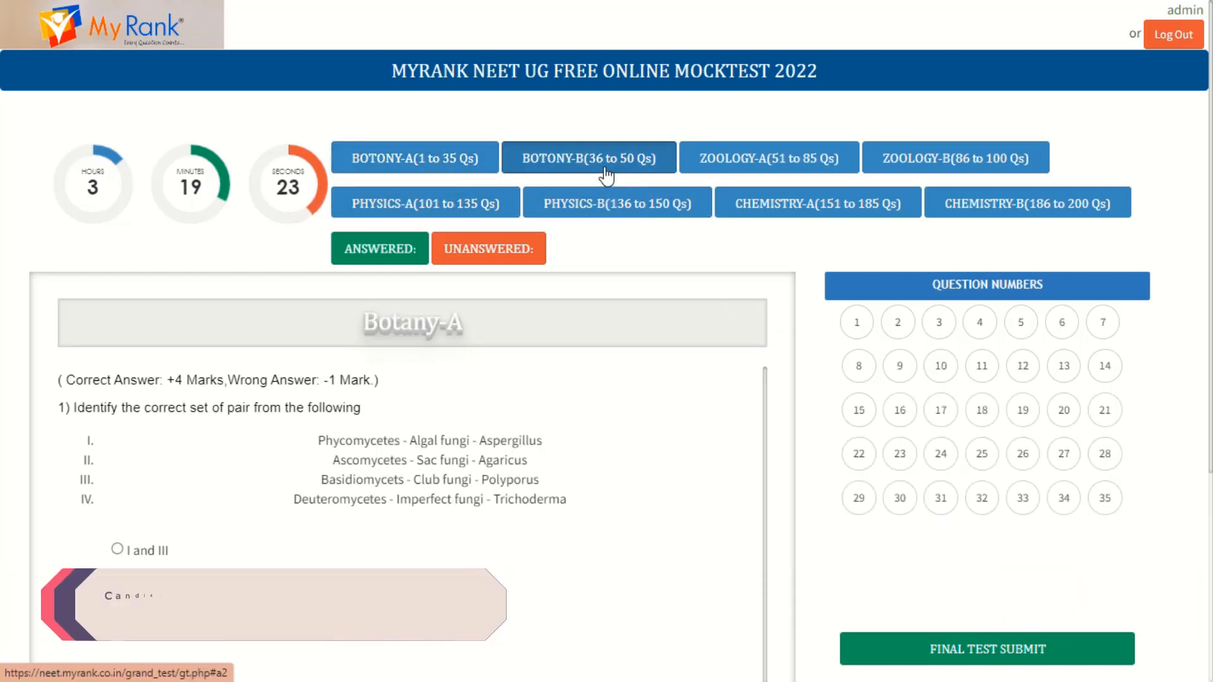
{"action": "left_click", "coordinate": [588, 157]}
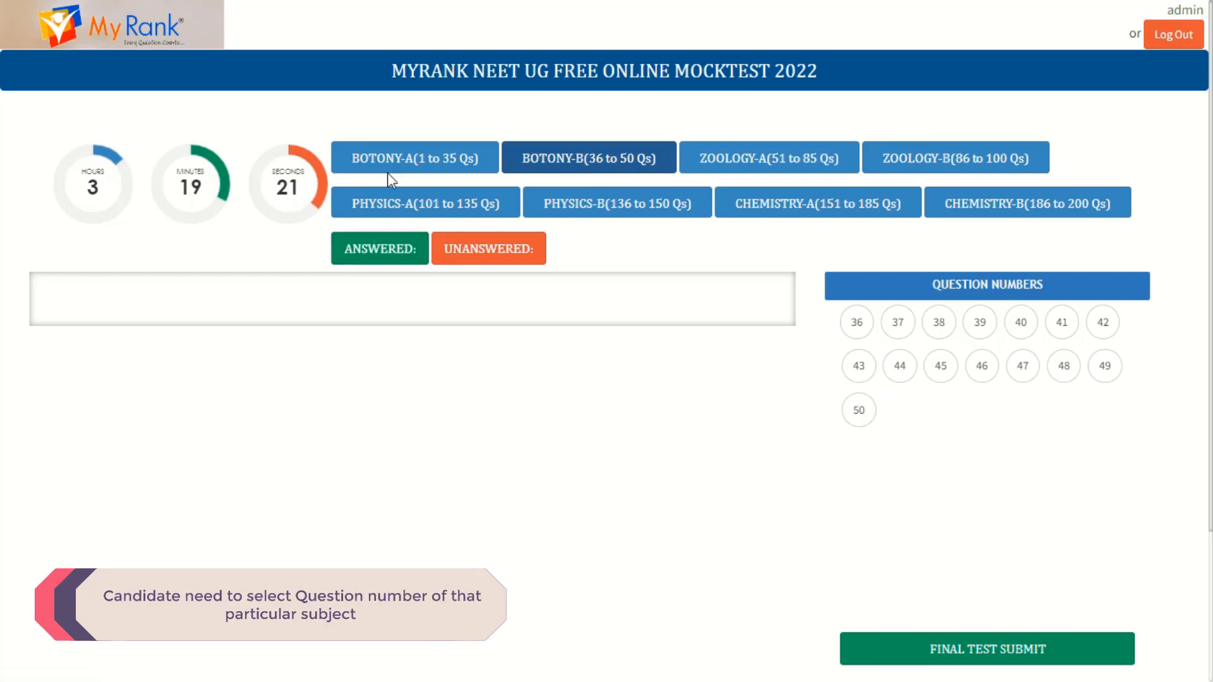
{"action": "left_click", "coordinate": [413, 157]}
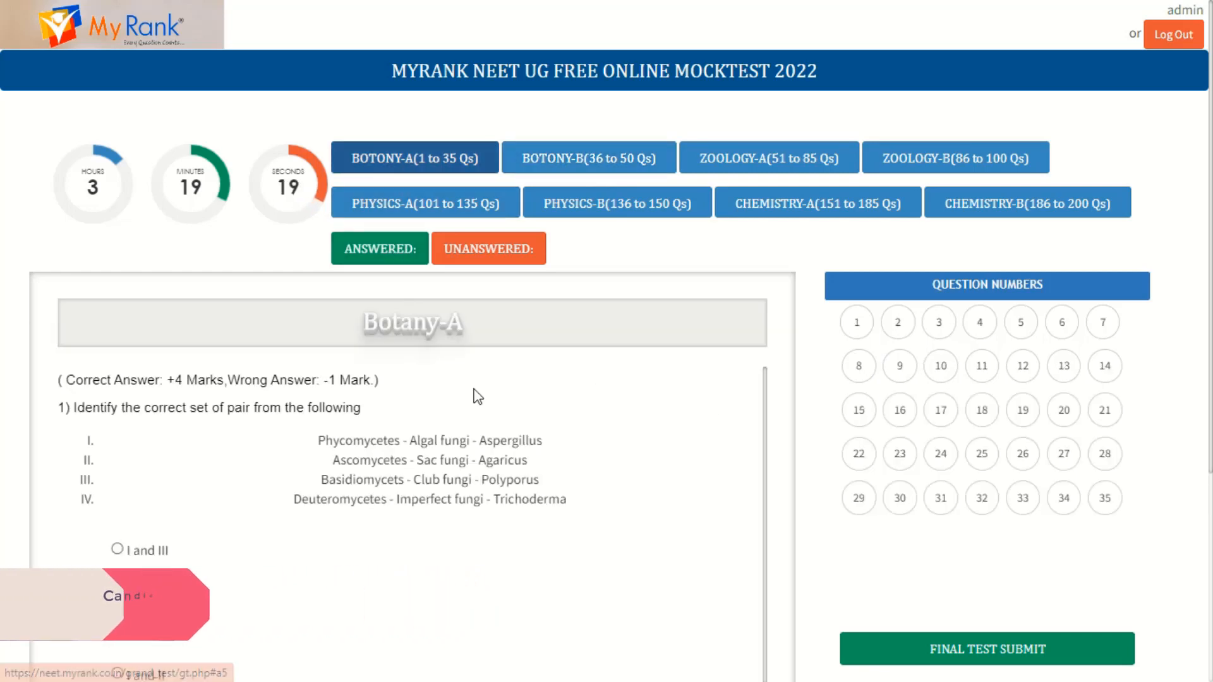
{"action": "scroll", "scroll_direction": "down", "scroll_amount": 3}
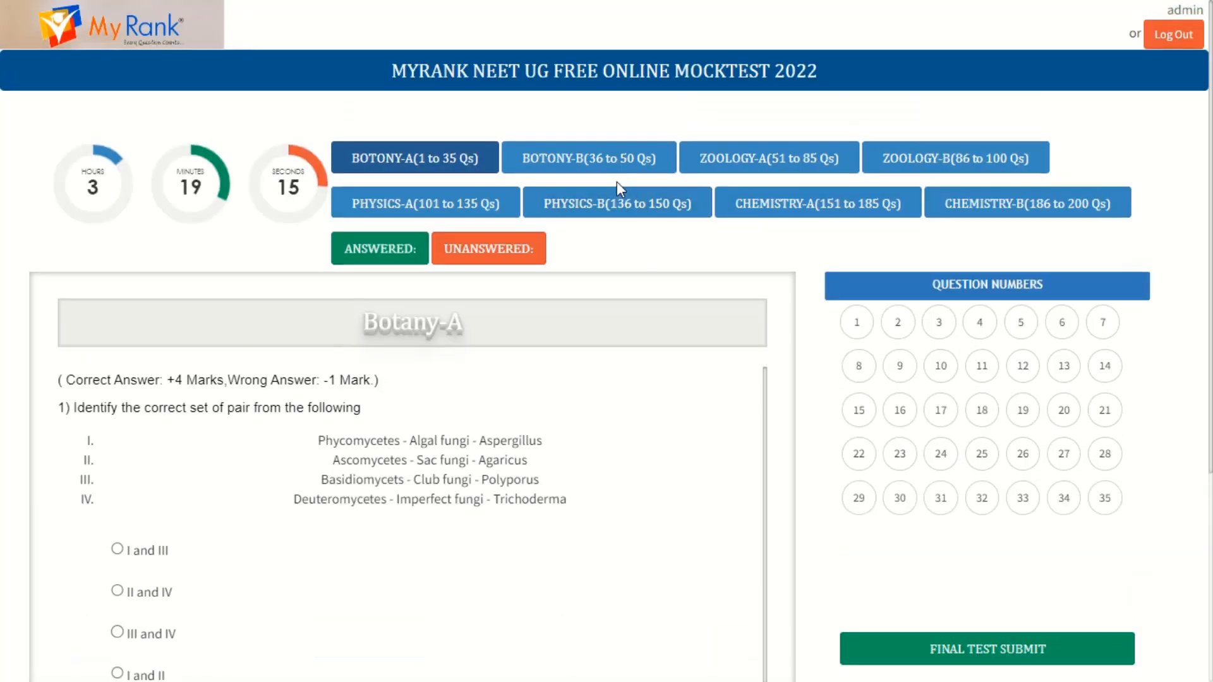
Settle on the Botany-B section listing questions 36 to 50.
{"action": "left_click", "coordinate": [615, 158]}
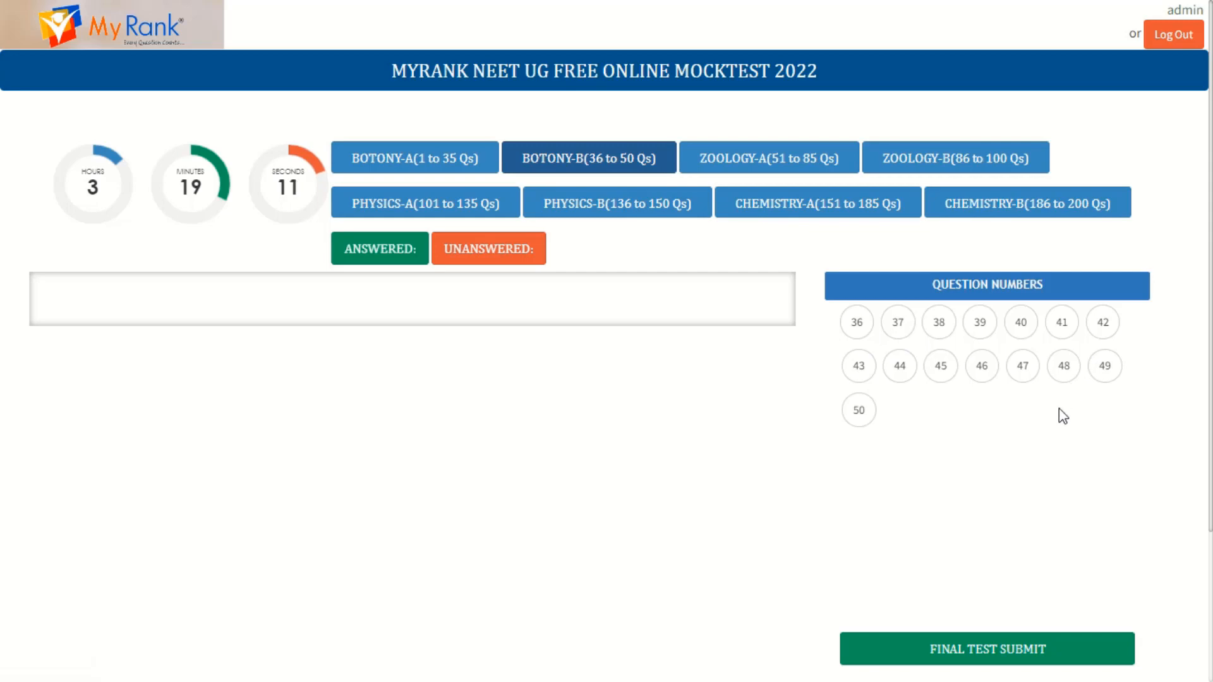
{"action": "scroll", "scroll_direction": "down", "scroll_amount": 3}
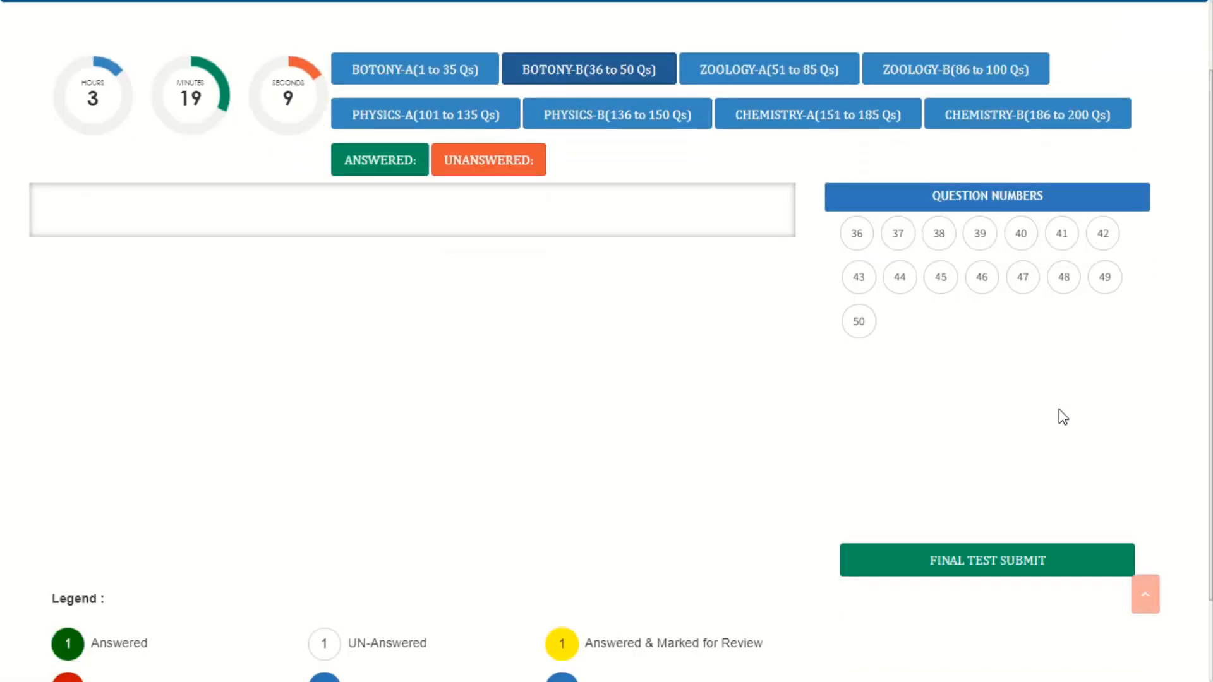
{"action": "scroll", "scroll_direction": "down", "scroll_amount": 3}
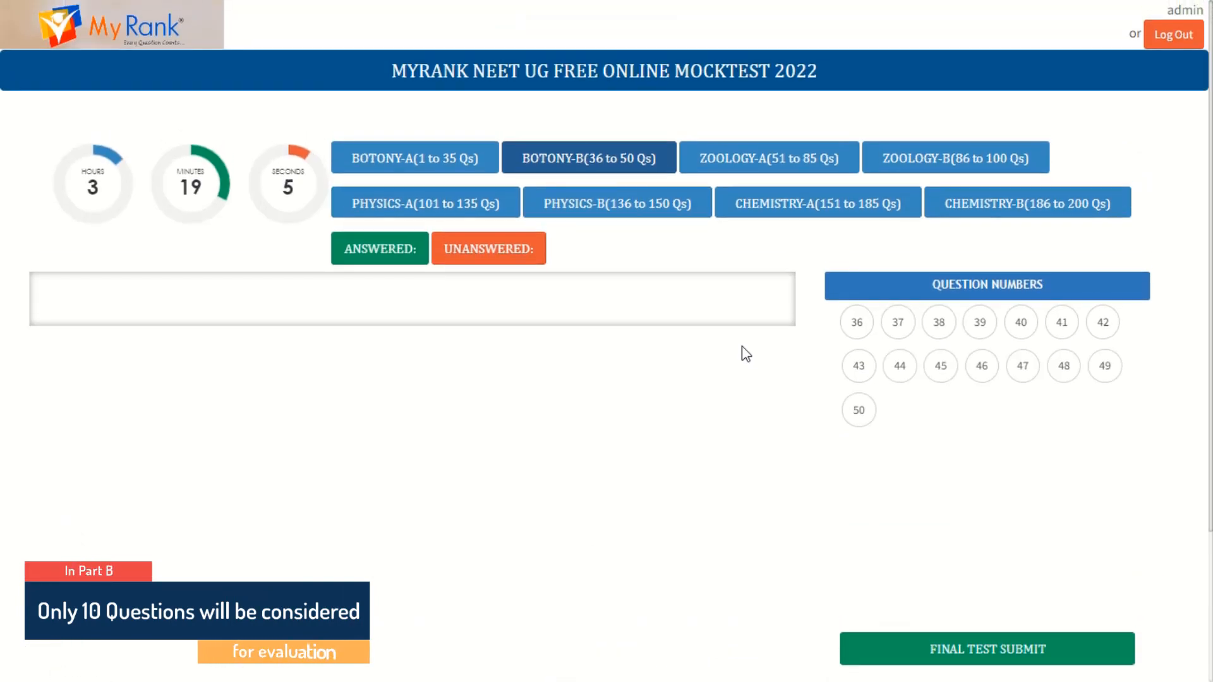
{"action": "mouse_move", "coordinate": [840, 532]}
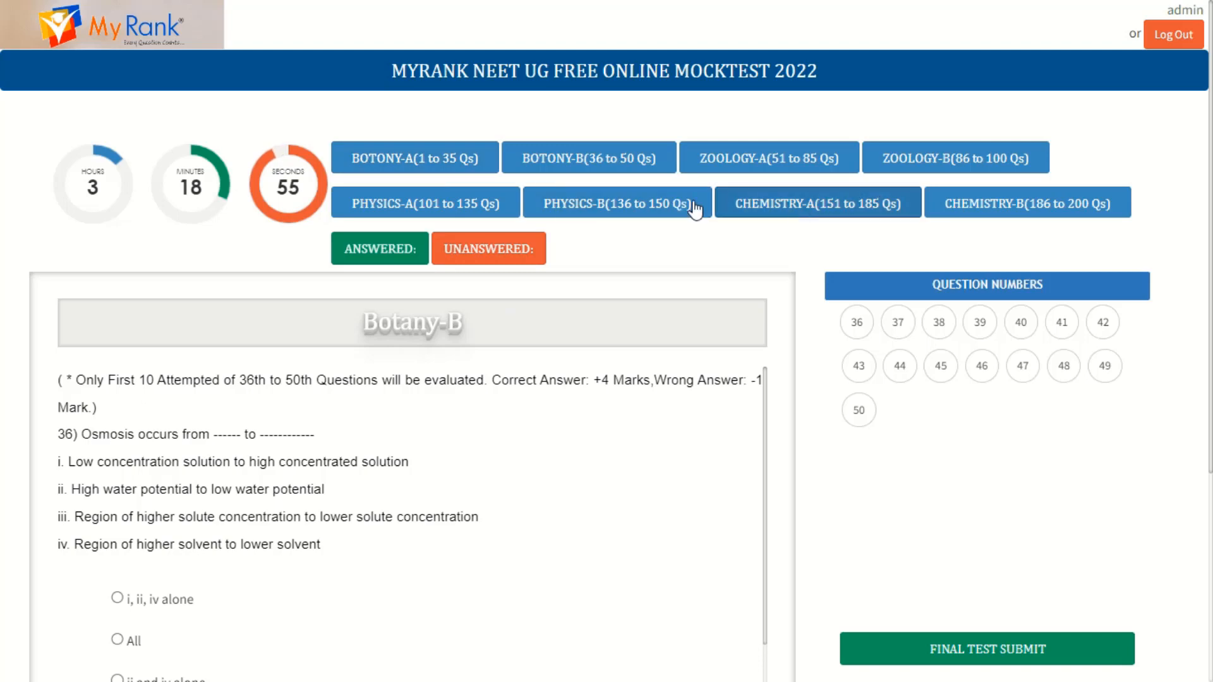
{"action": "mouse_move", "coordinate": [561, 240]}
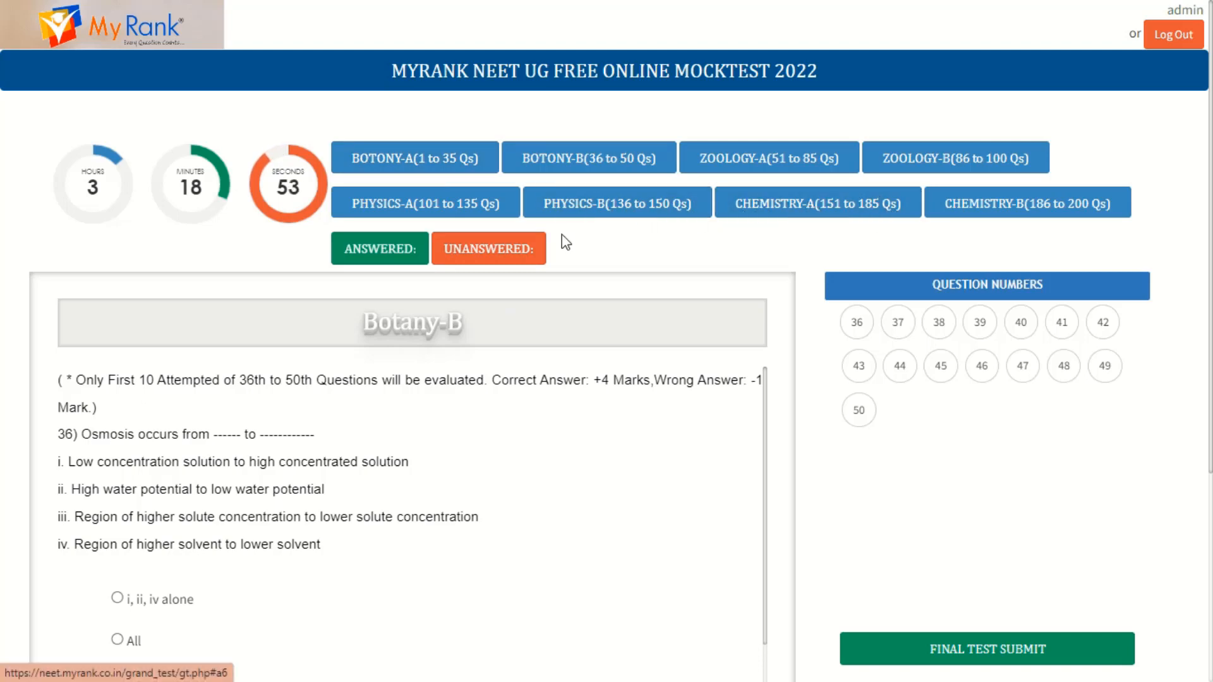
Answer question 36 on osmosis with 'All', visit question 37 and return to 36.
{"action": "scroll", "scroll_direction": "down", "scroll_amount": 3}
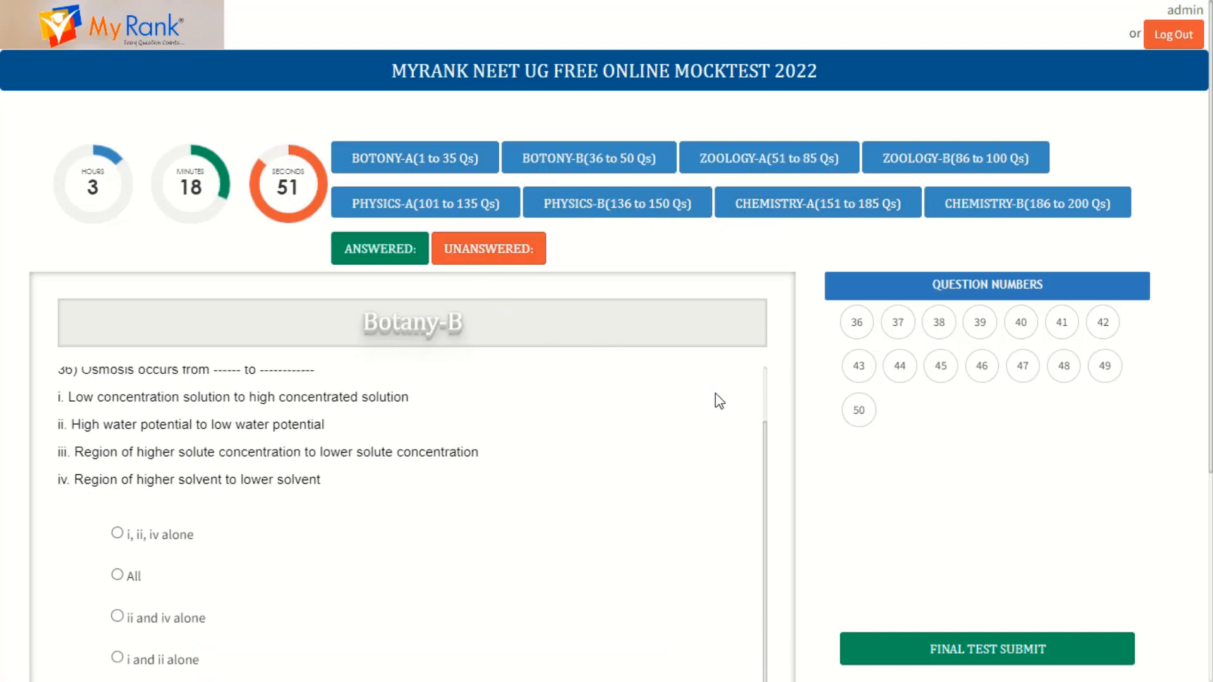
{"action": "scroll", "scroll_direction": "down", "scroll_amount": 3}
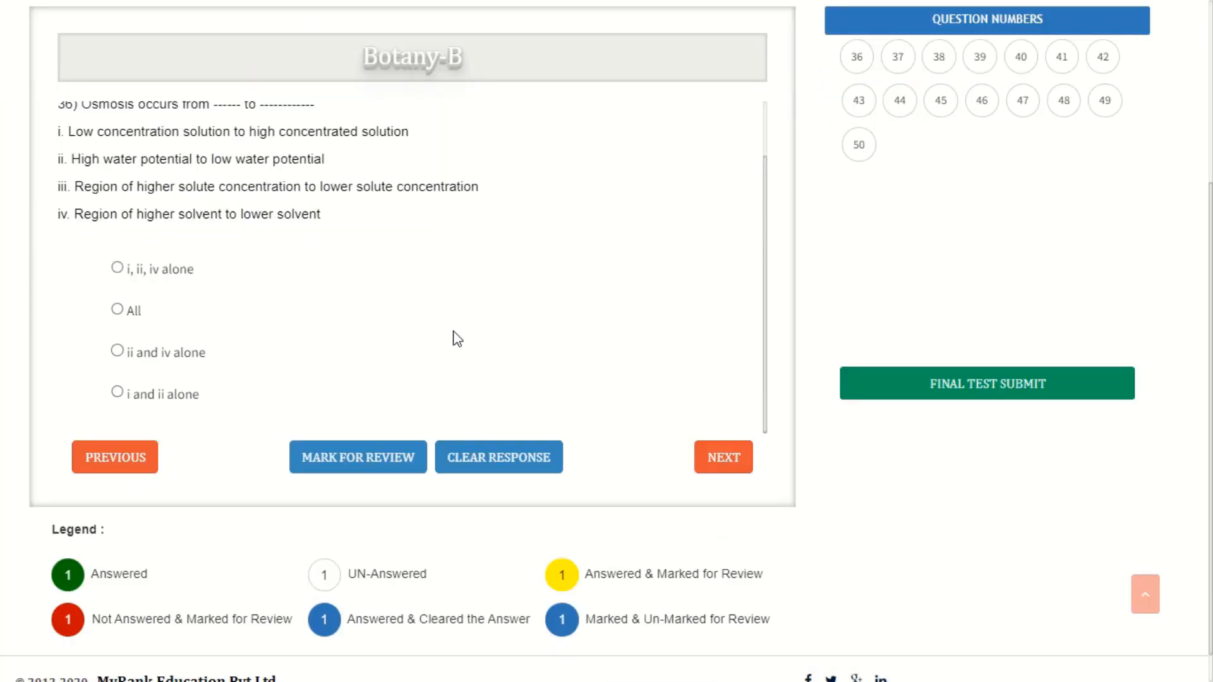
{"action": "left_click", "coordinate": [117, 308]}
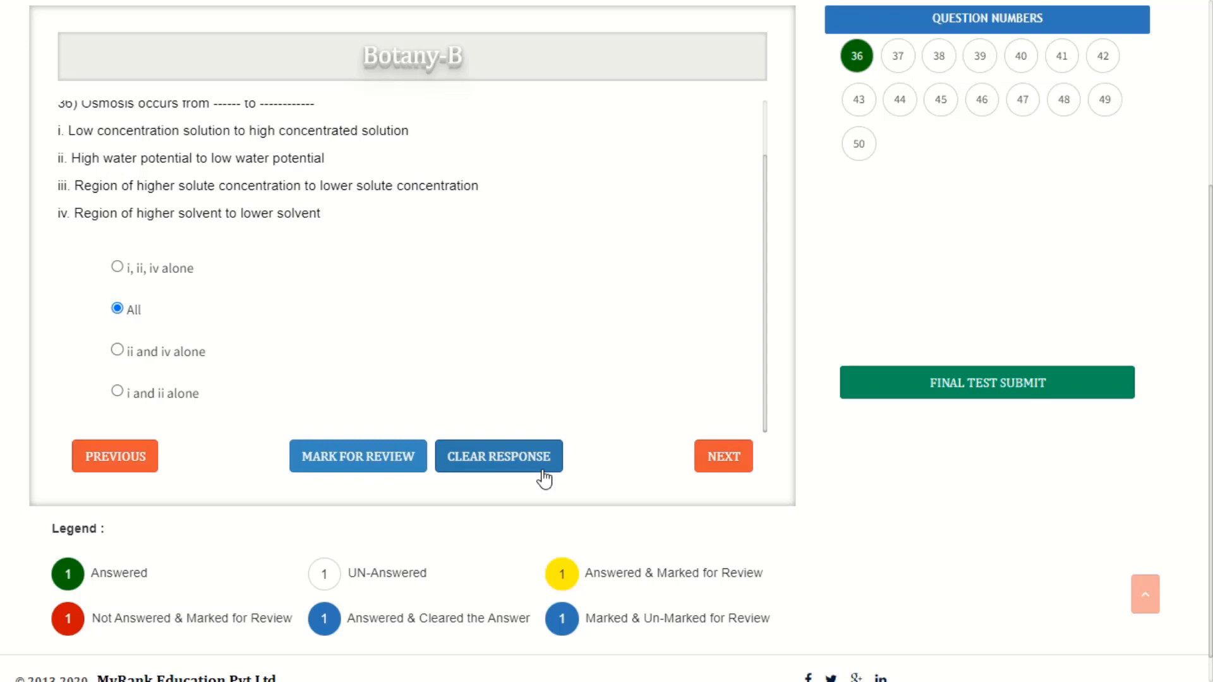
{"action": "left_click", "coordinate": [722, 456]}
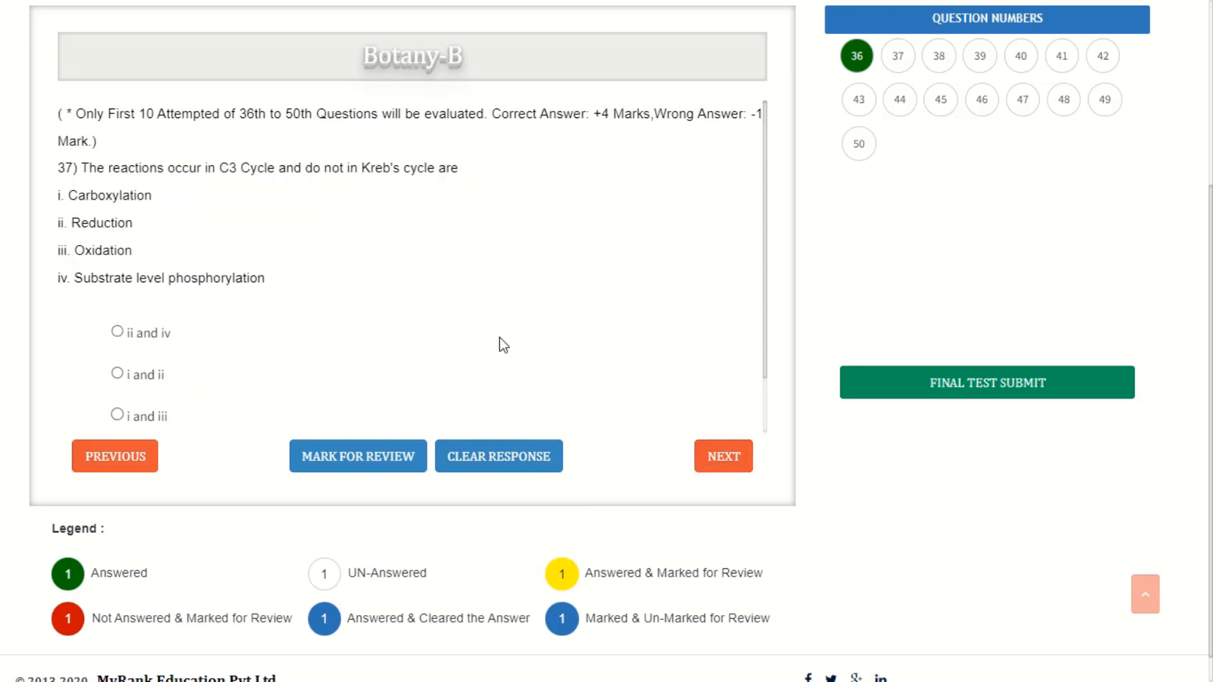
{"action": "mouse_move", "coordinate": [126, 462]}
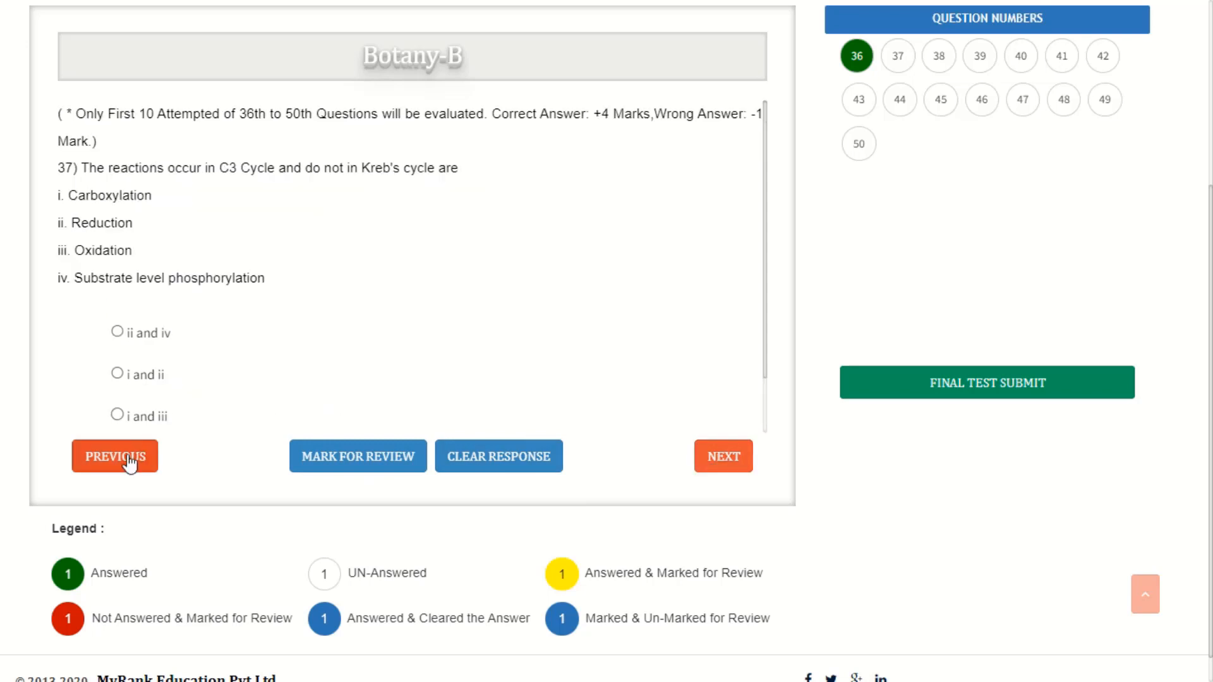
{"action": "left_click", "coordinate": [113, 456]}
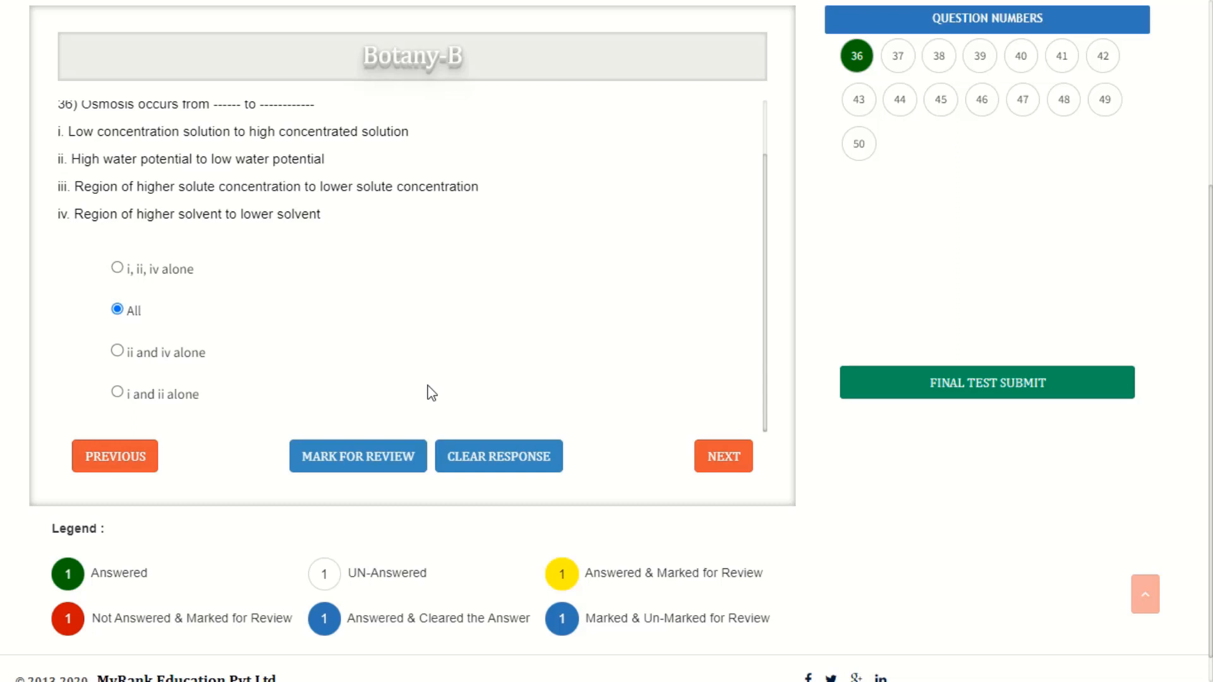
{"action": "mouse_move", "coordinate": [359, 477]}
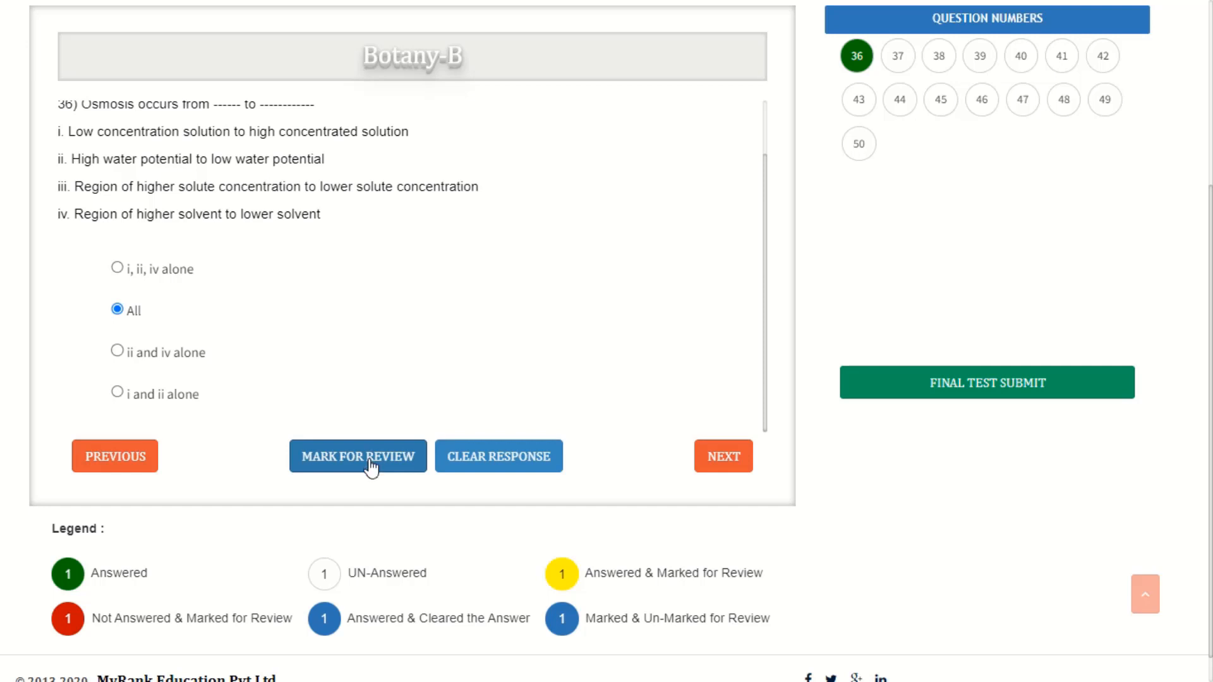
Mark question 36 for review so it shows answered and marked in yellow.
{"action": "left_click", "coordinate": [358, 456]}
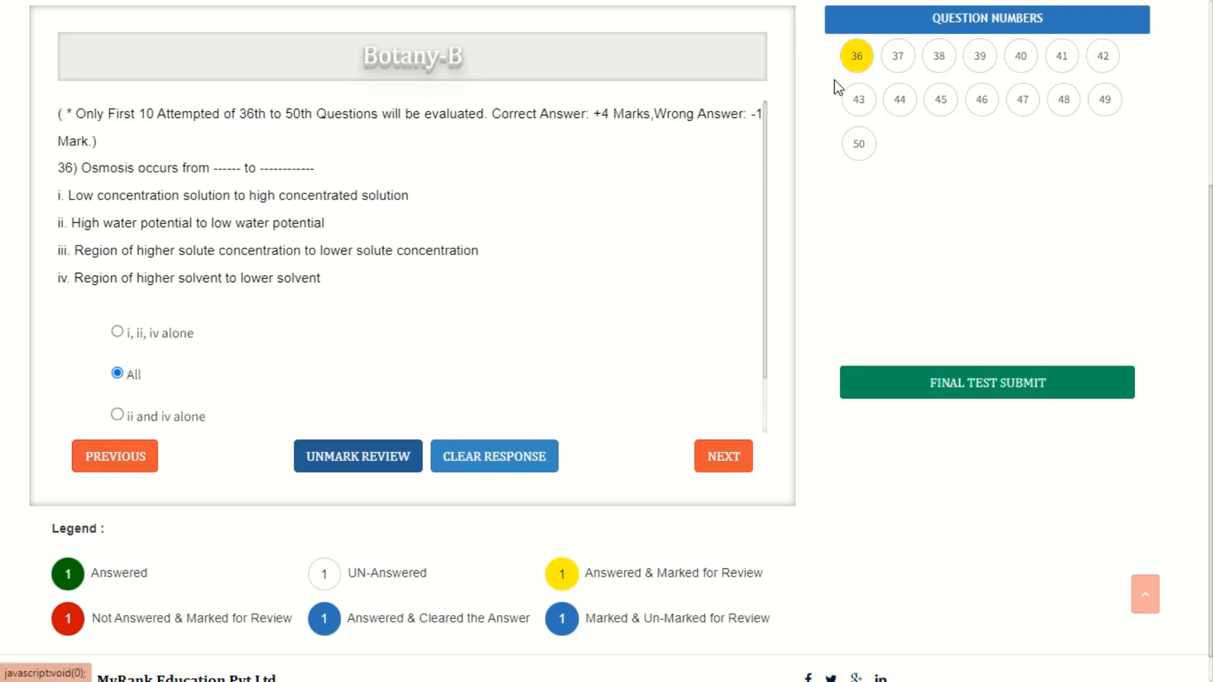
{"action": "mouse_move", "coordinate": [823, 228]}
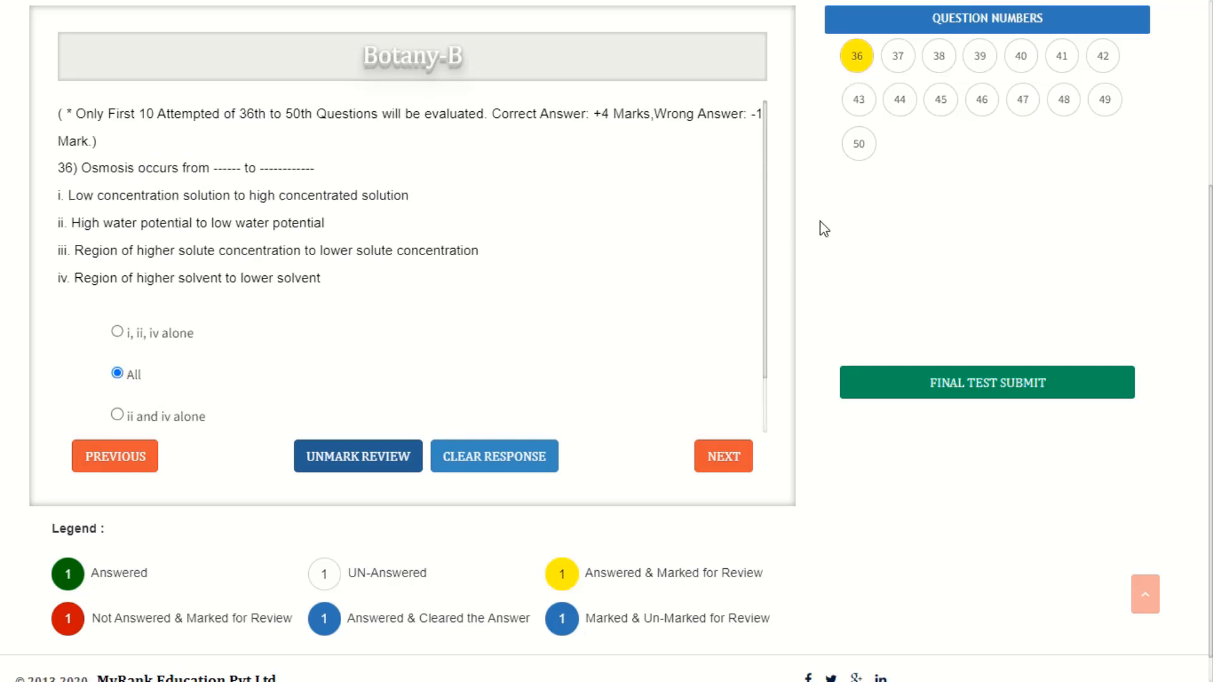
{"action": "scroll", "scroll_direction": "down", "scroll_amount": 3}
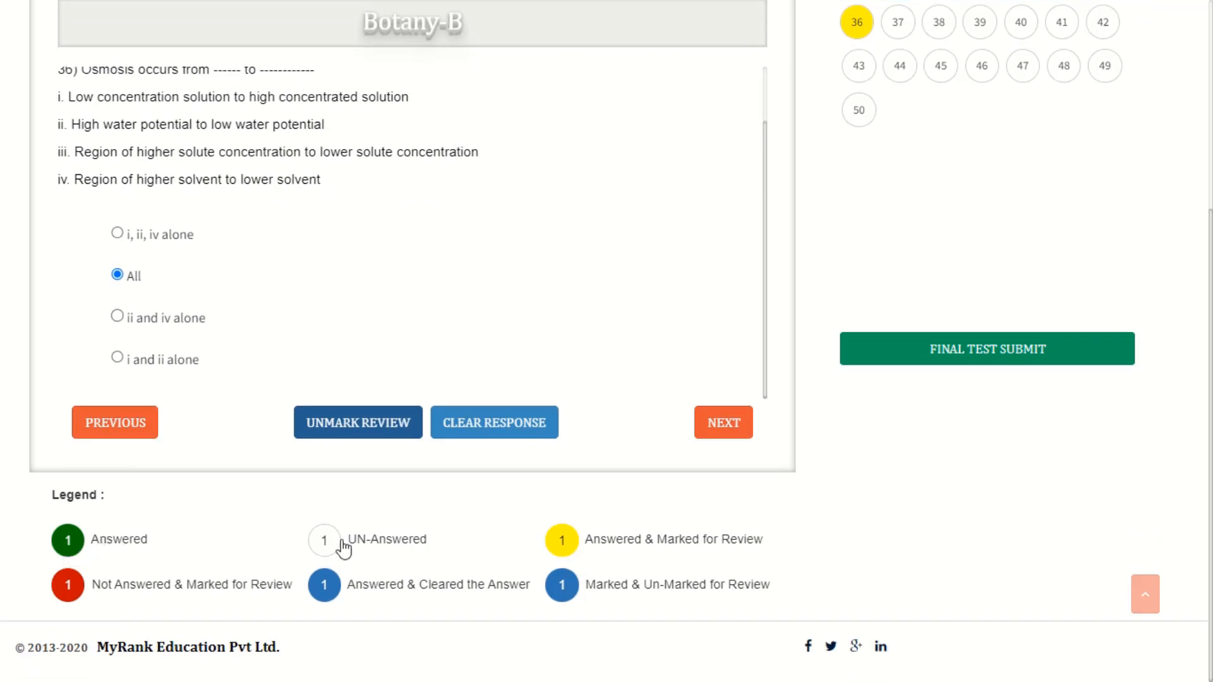
{"action": "mouse_move", "coordinate": [566, 546]}
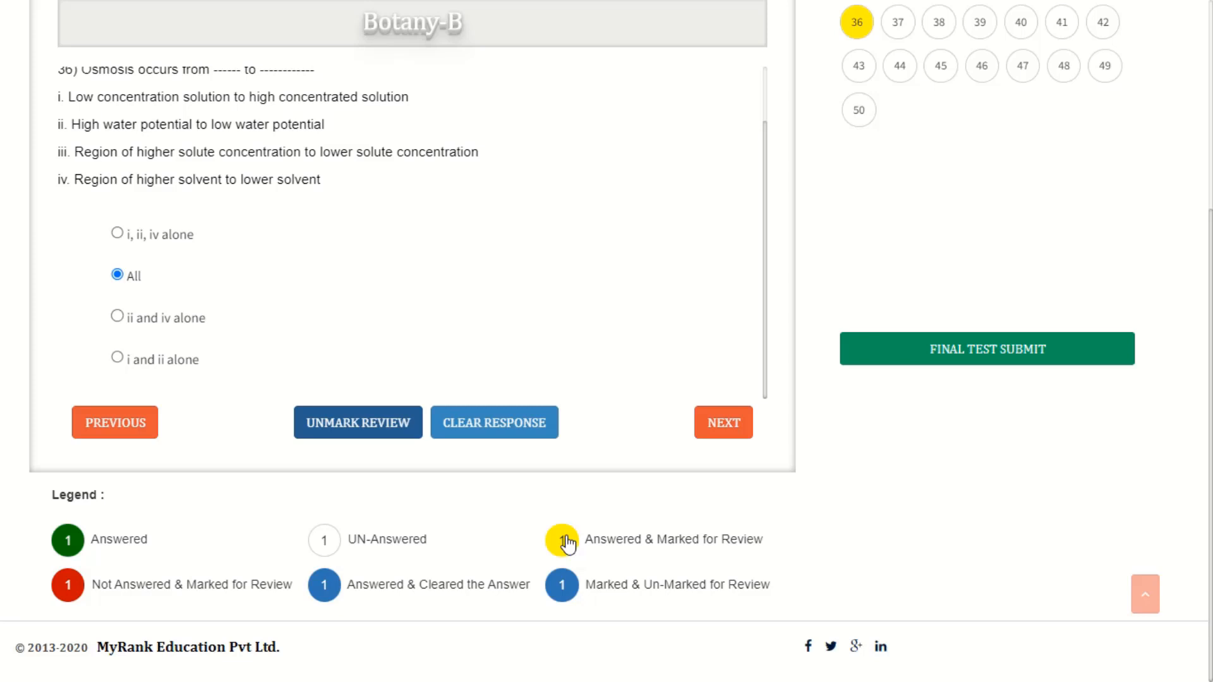
{"action": "mouse_move", "coordinate": [579, 551]}
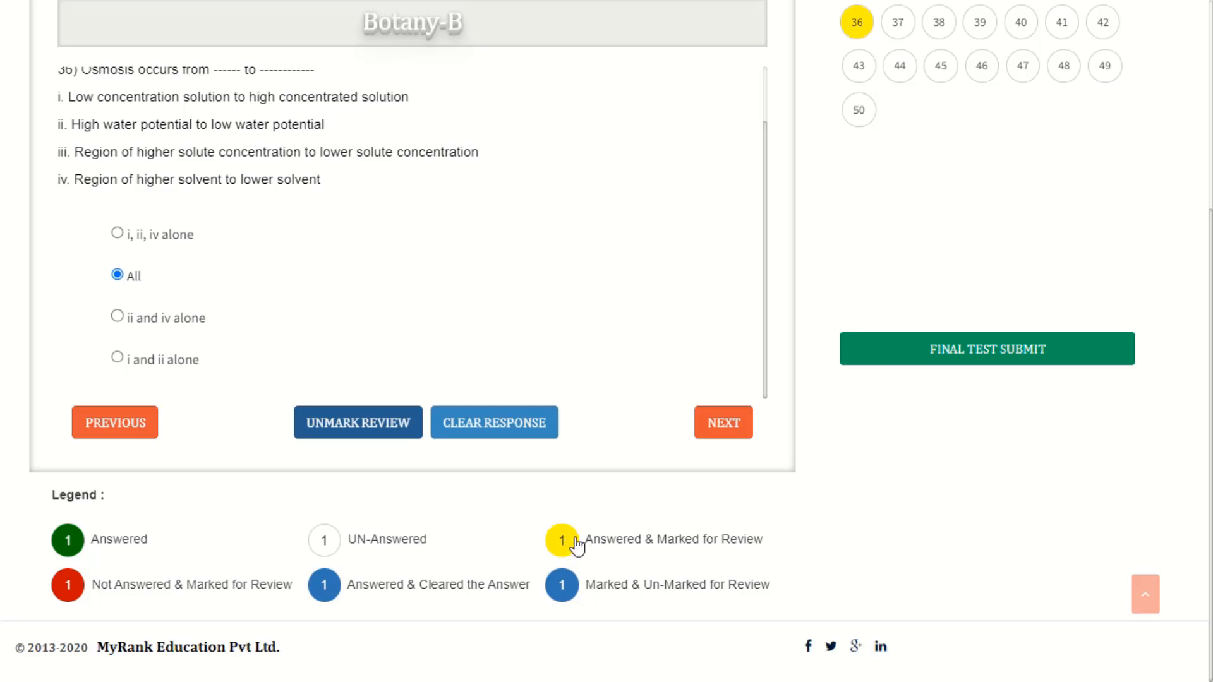
{"action": "mouse_move", "coordinate": [68, 602]}
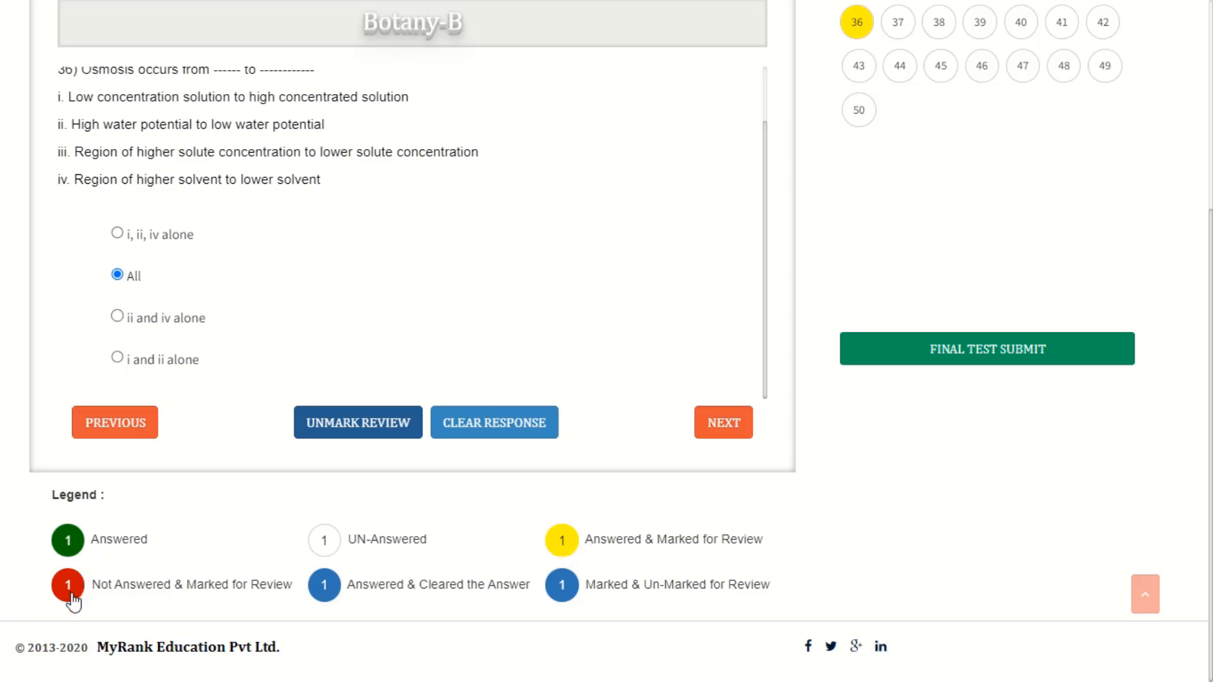
{"action": "mouse_move", "coordinate": [370, 558]}
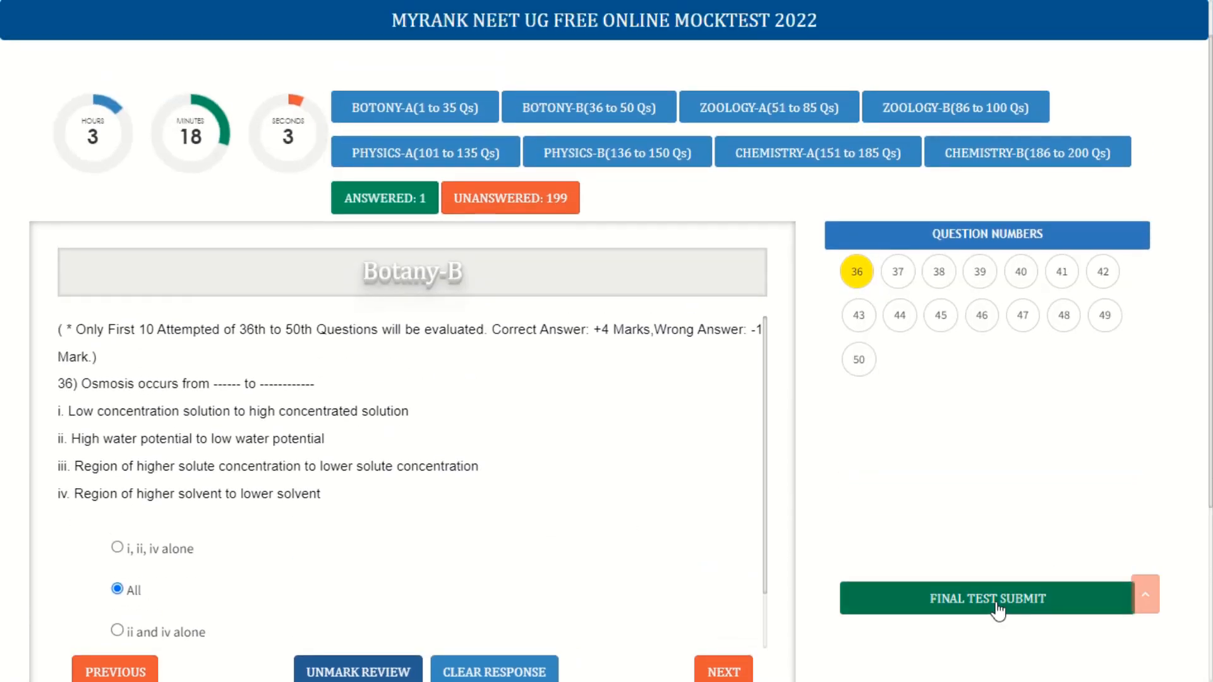
Submit the final test, confirm, and save the result JSON to Downloads.
{"action": "left_click", "coordinate": [988, 599]}
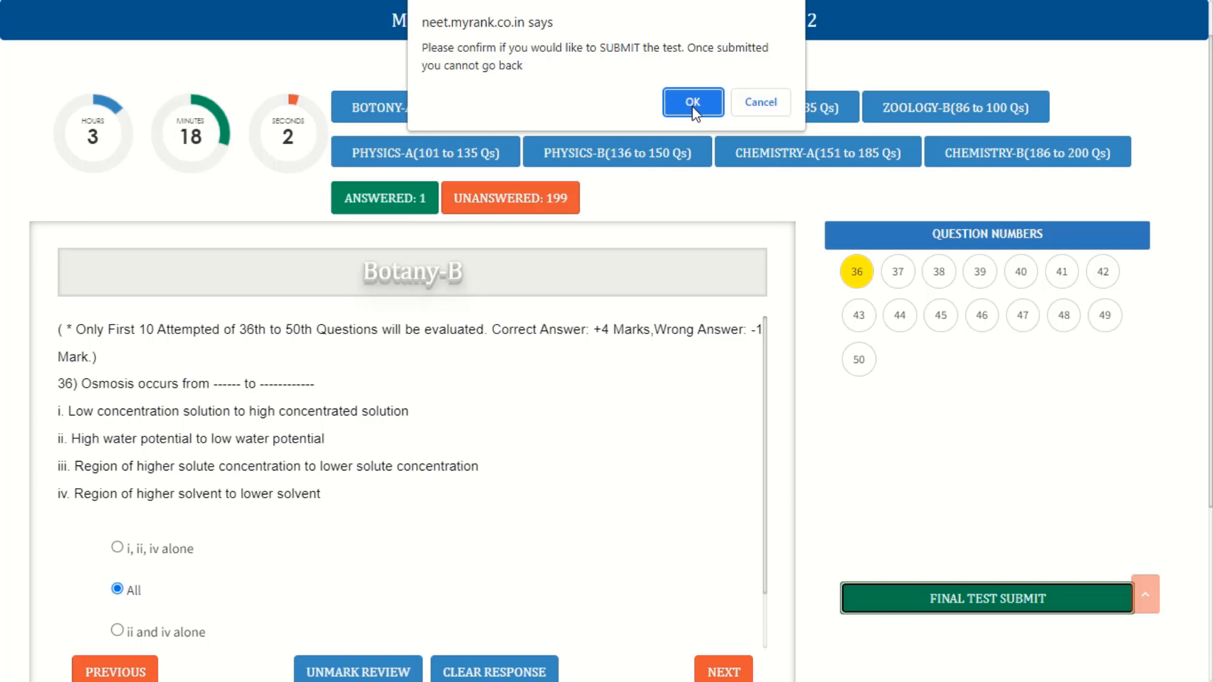
{"action": "mouse_move", "coordinate": [776, 114]}
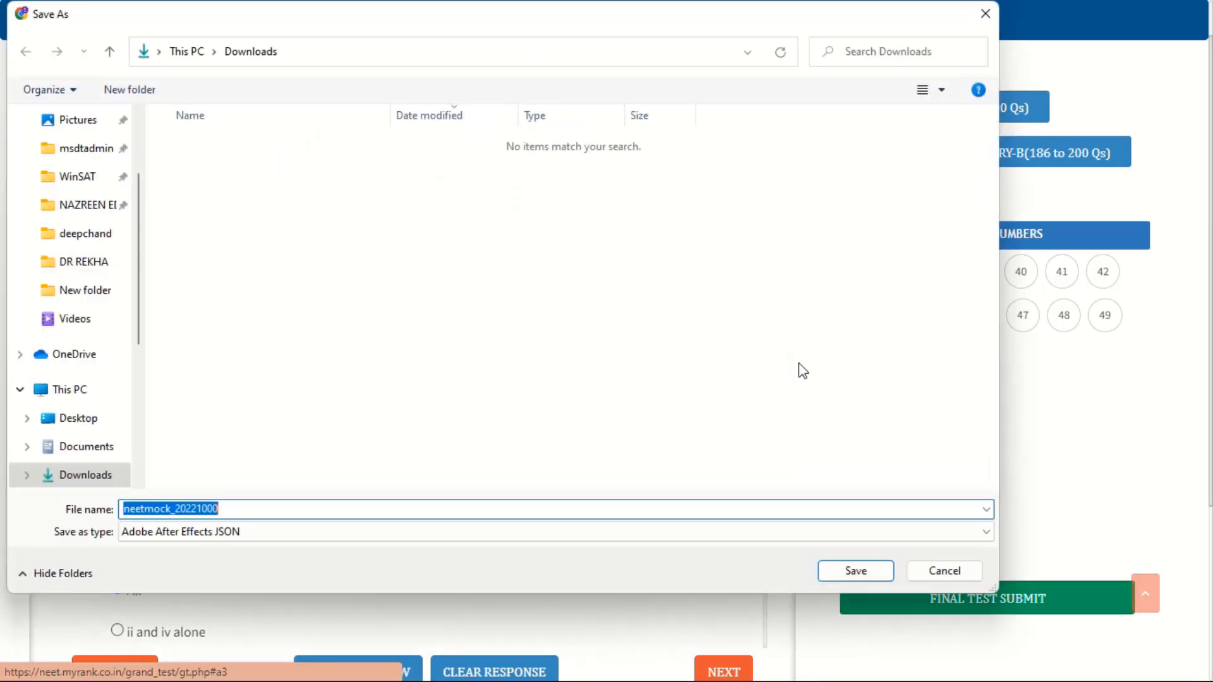
{"action": "left_click", "coordinate": [855, 571]}
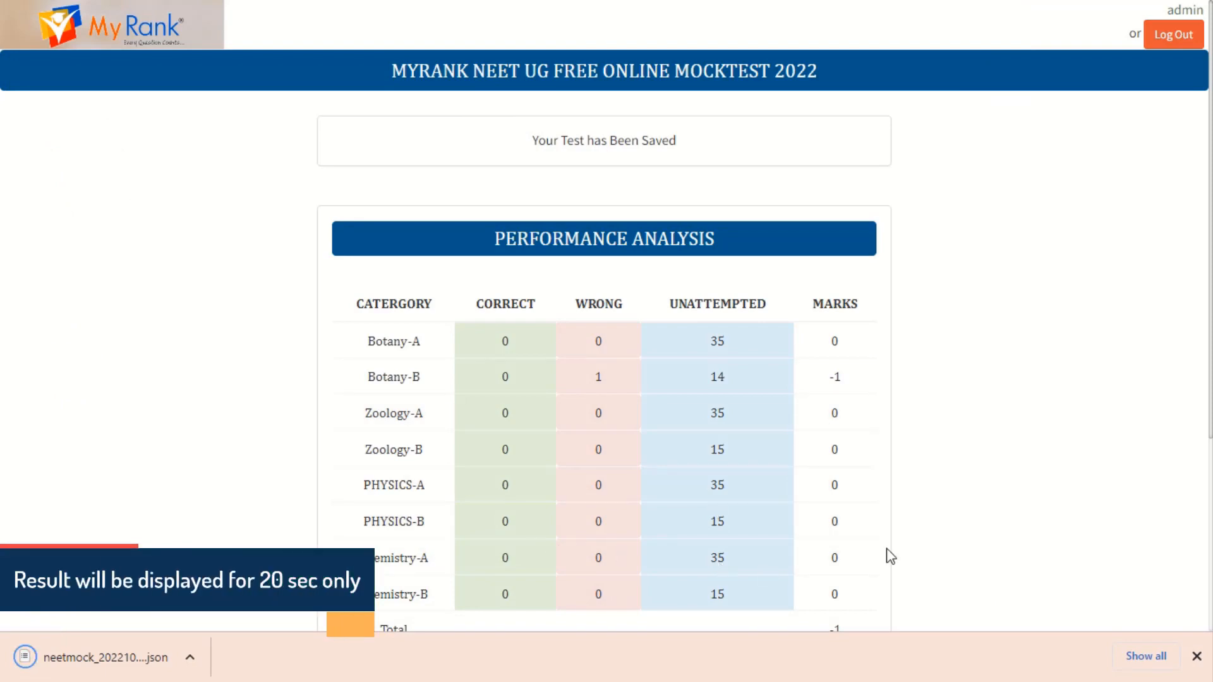
{"action": "scroll", "scroll_direction": "down", "scroll_amount": 3}
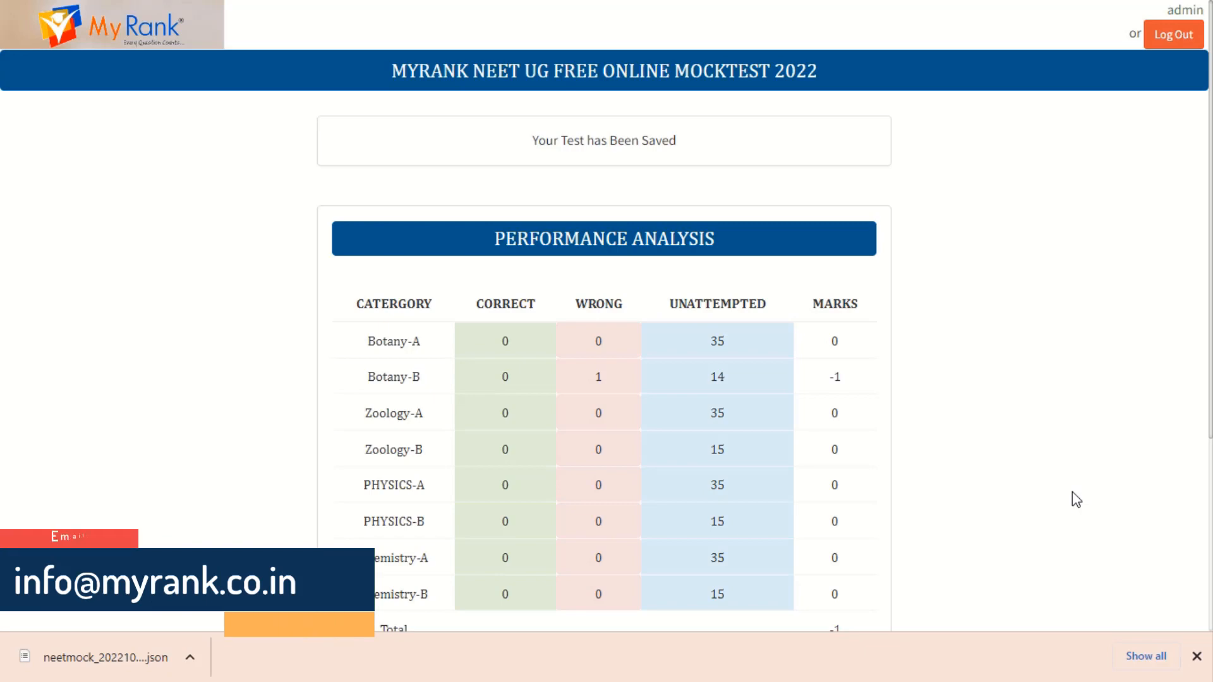
{"action": "scroll", "scroll_direction": "down", "scroll_amount": 3}
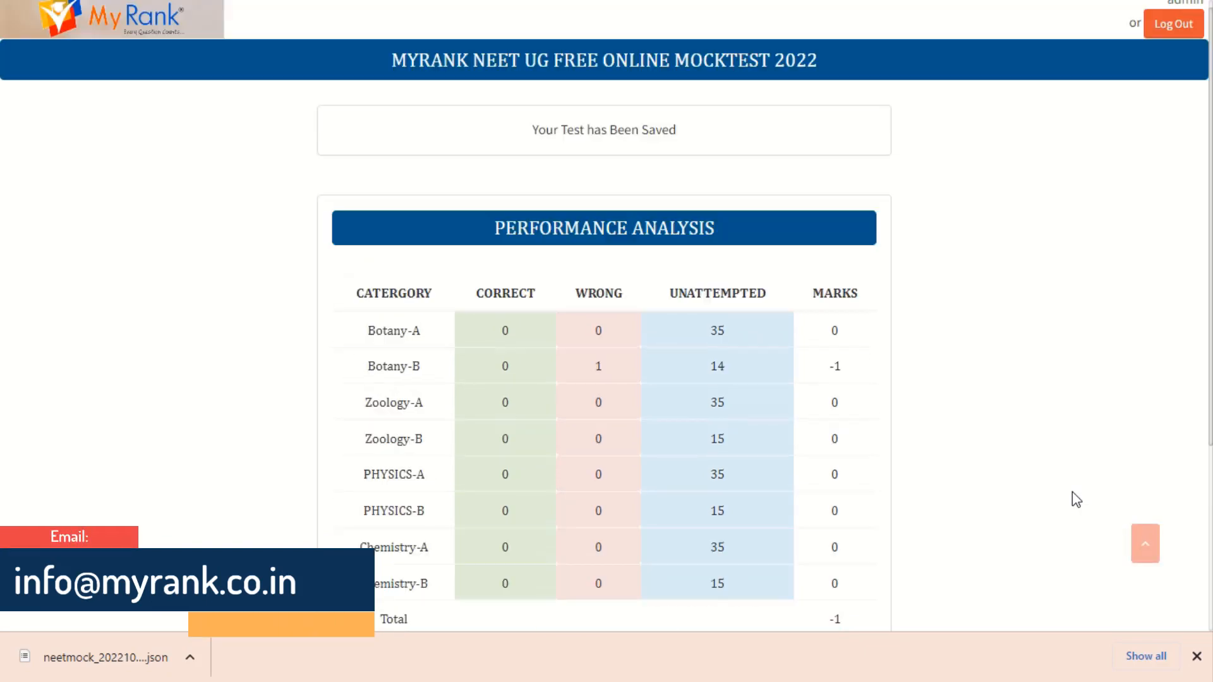